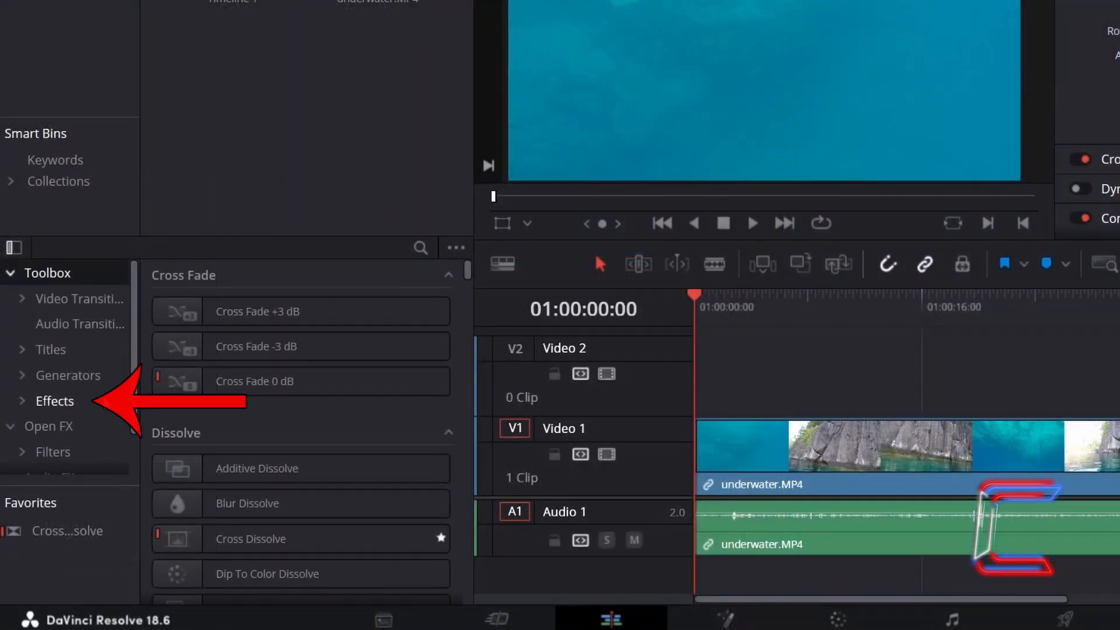
Place a Fusion Composition on Video 2 over the underwater clip, stretch it to full length, and open it in Fusion.
left_click(54, 401)
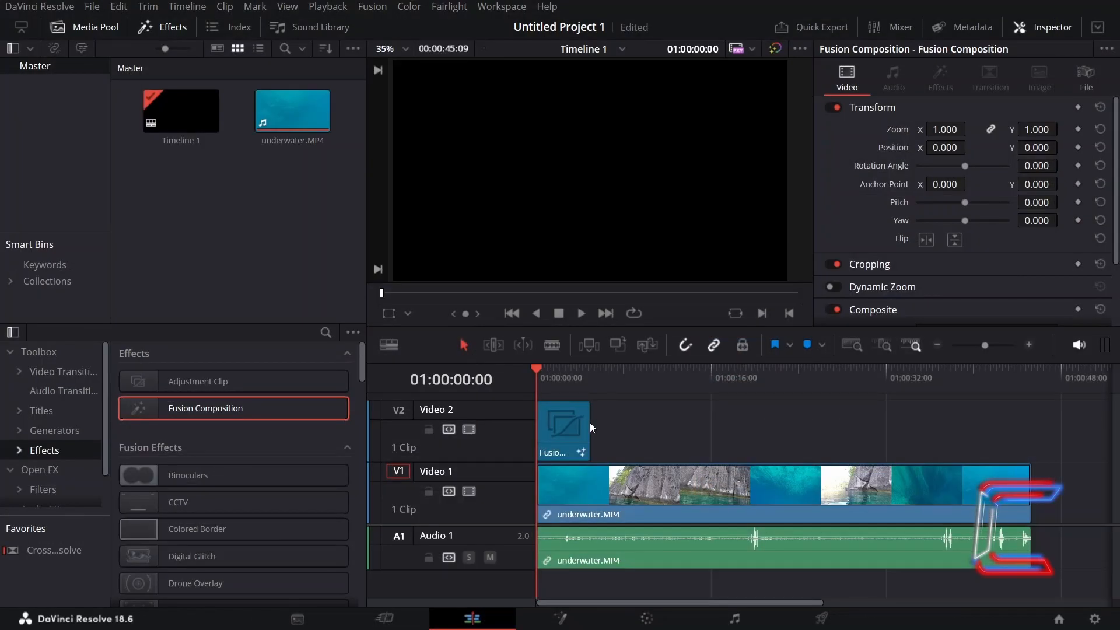
left_click_drag(593, 432, 1028, 432)
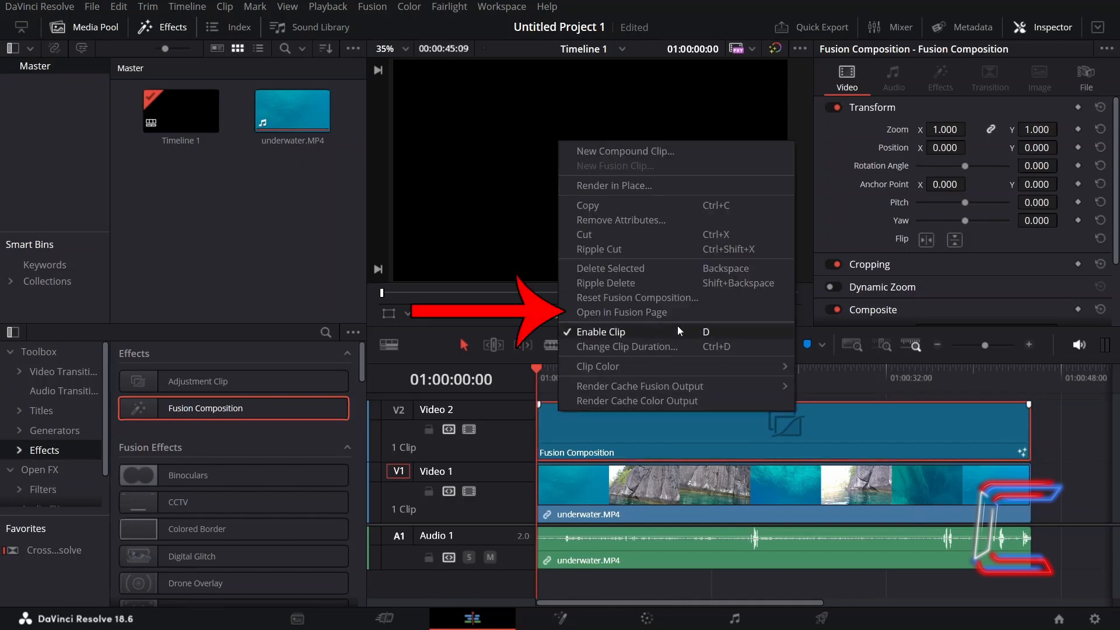
left_click(621, 312)
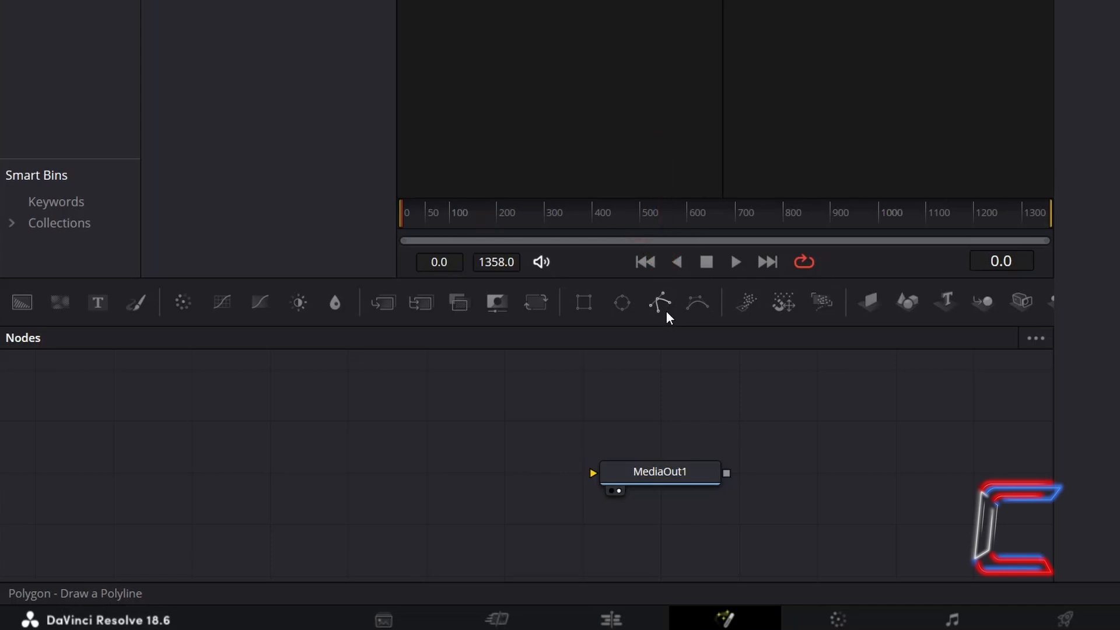
Add a Polygon1 node in Click Append mode and rough out a white polygon in the viewer.
left_click(657, 302)
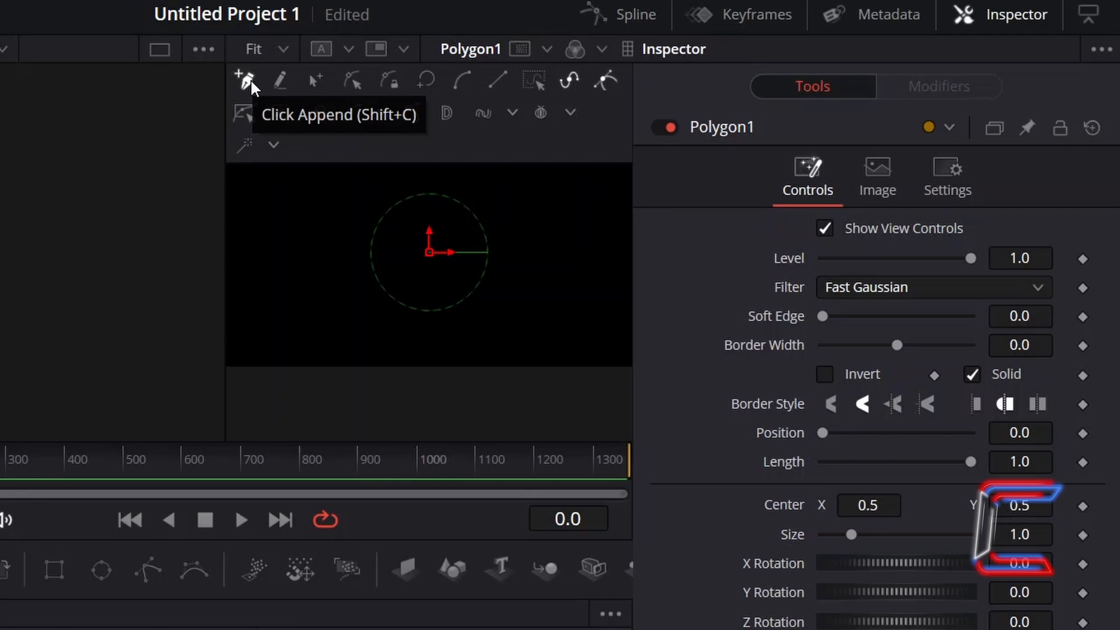
left_click(244, 79)
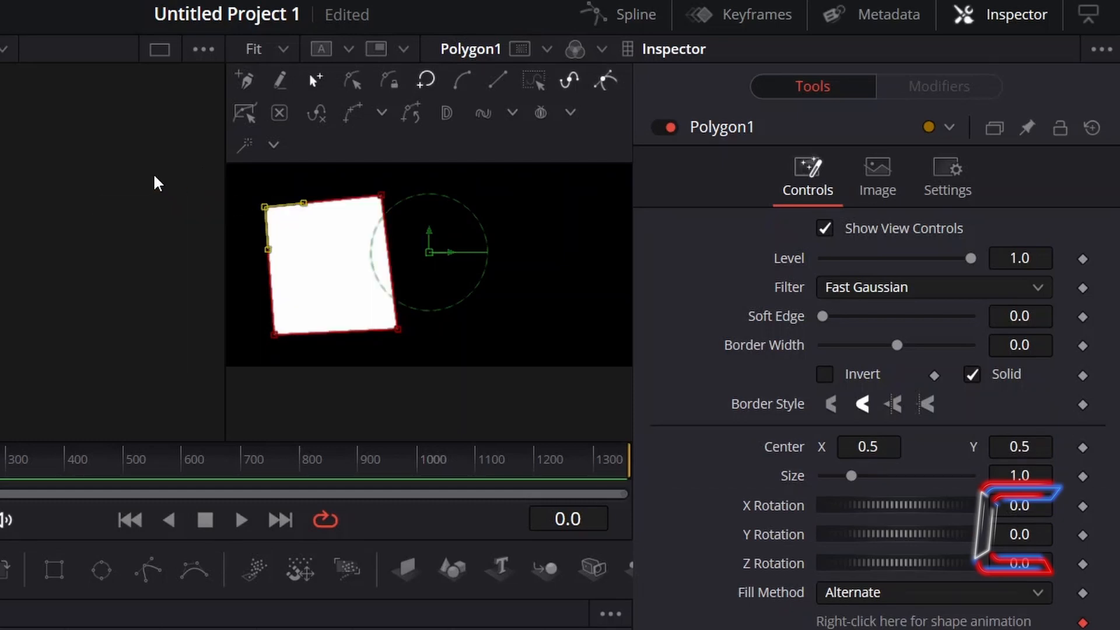
mouse_move(314, 85)
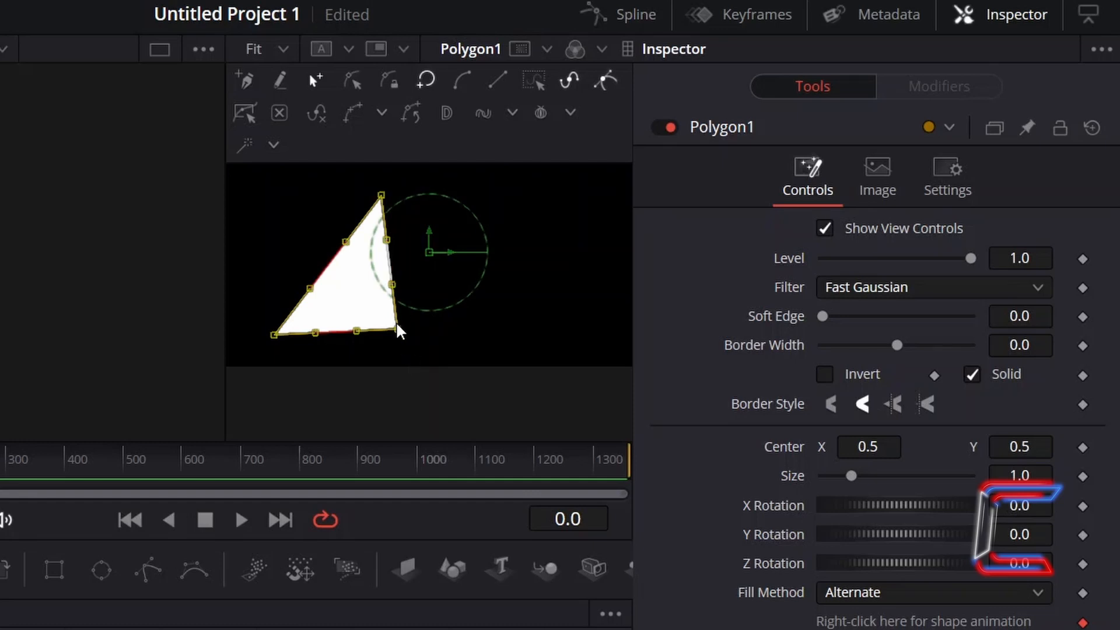
left_click_drag(397, 332, 368, 318)
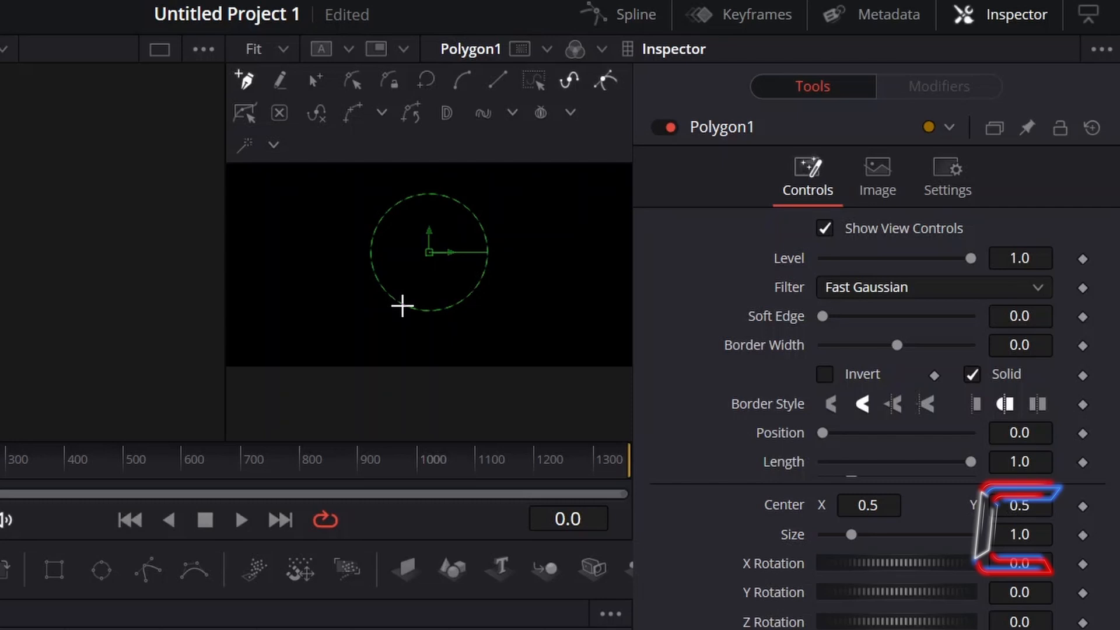
mouse_move(290, 280)
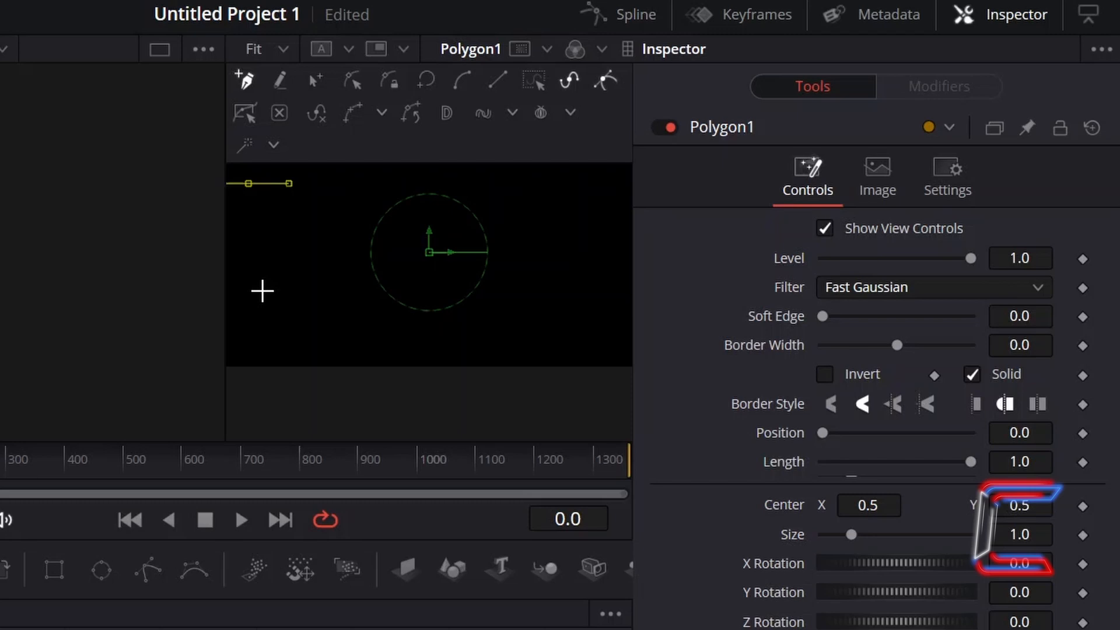
Draw a closed, smoothly curved leaf-like eye outline at upper left with Bezier points and show its bounding box.
left_click_drag(262, 290, 271, 317)
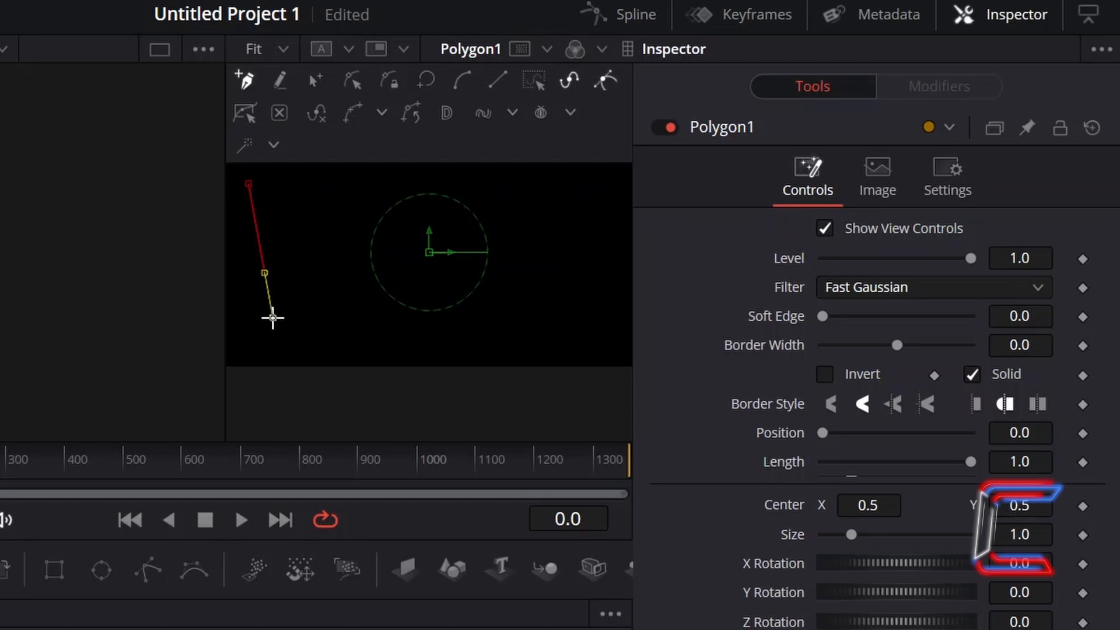
left_click_drag(271, 318, 316, 346)
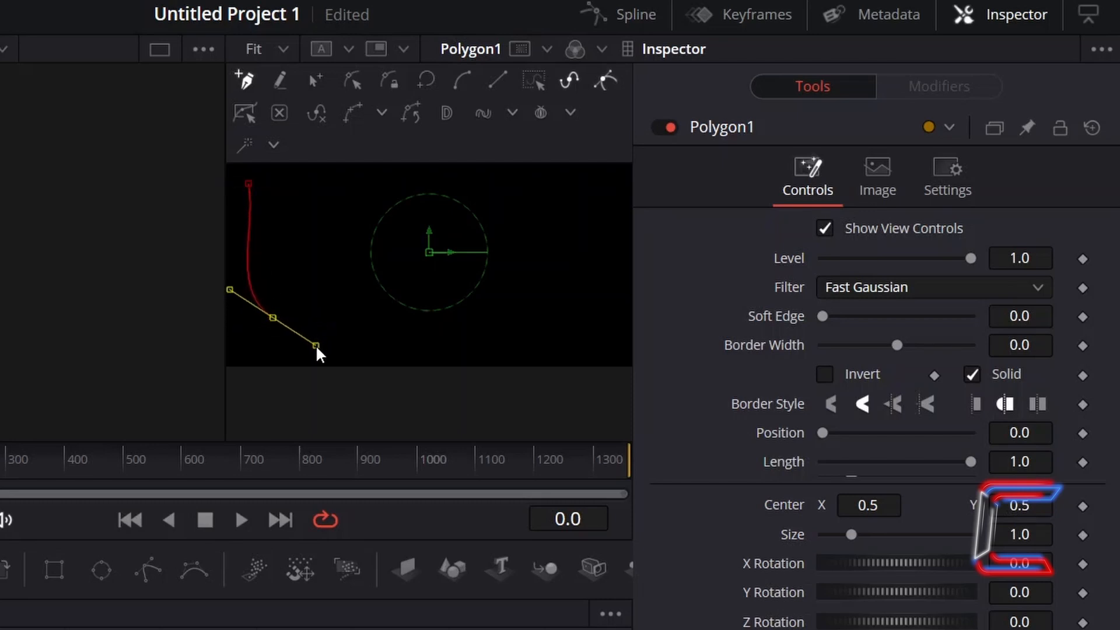
left_click_drag(315, 346, 394, 323)
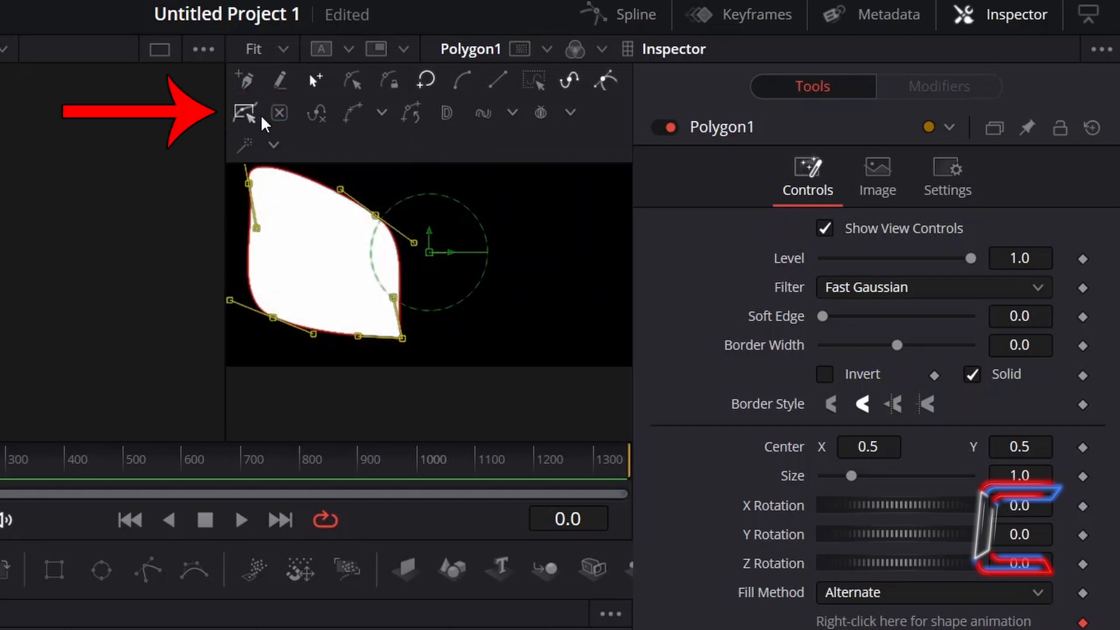
left_click(245, 112)
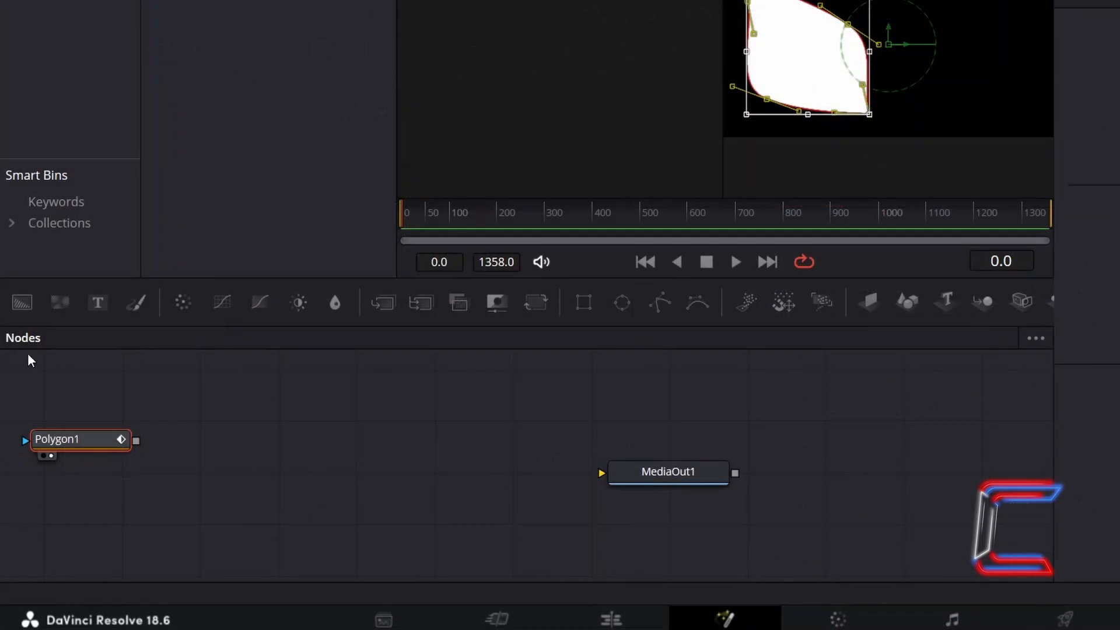
mouse_move(22, 302)
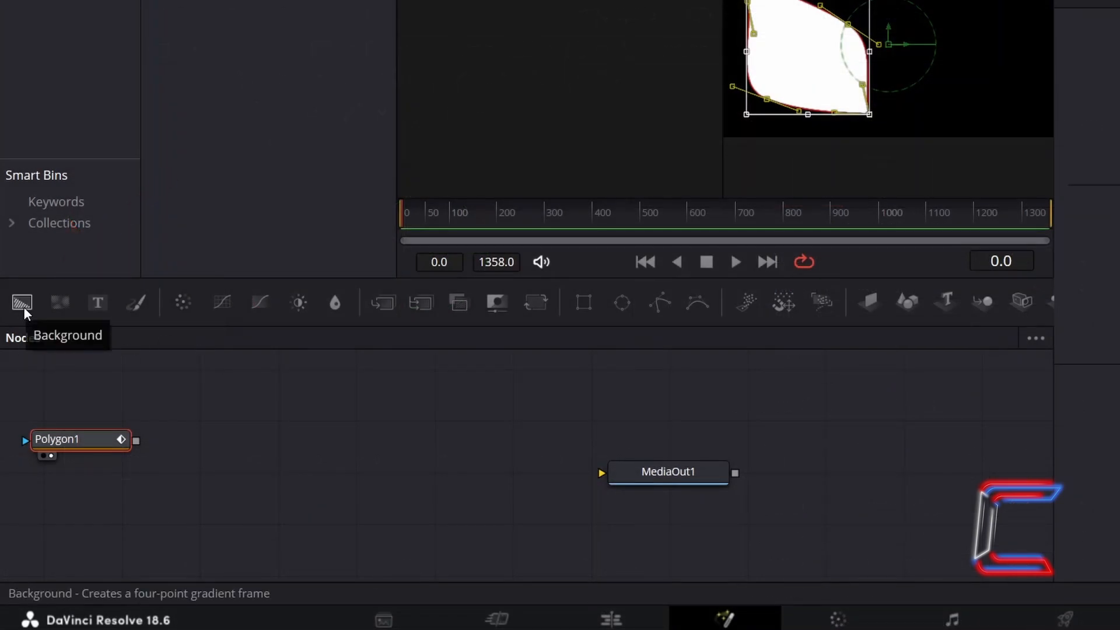
Add Background1 fed by Polygon1 and view its black eye shape over transparency.
left_click(22, 301)
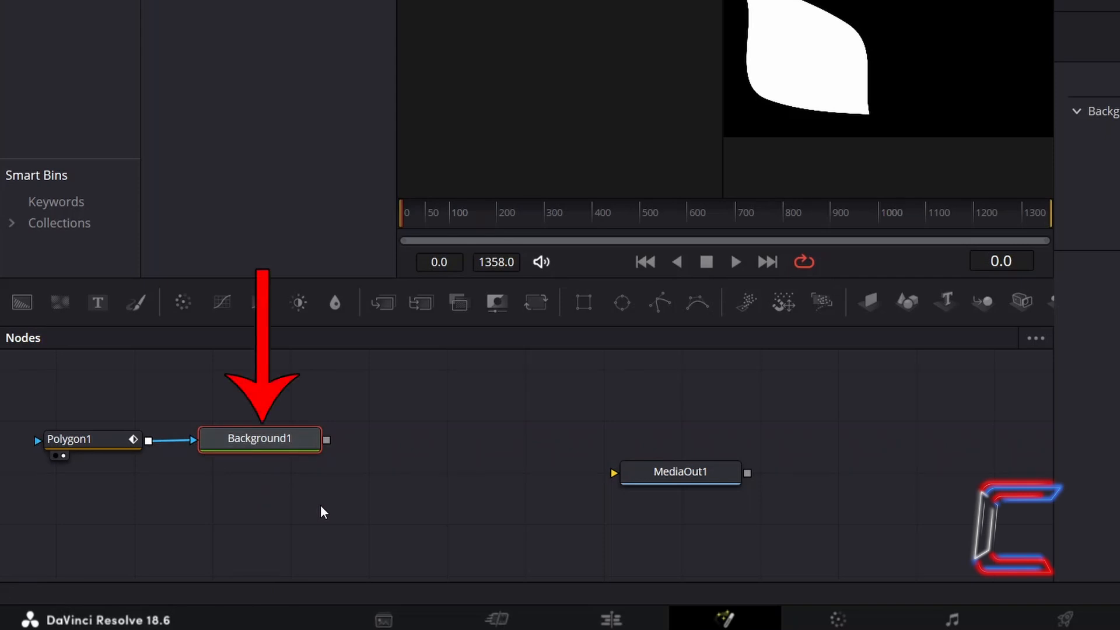
double_click(259, 437)
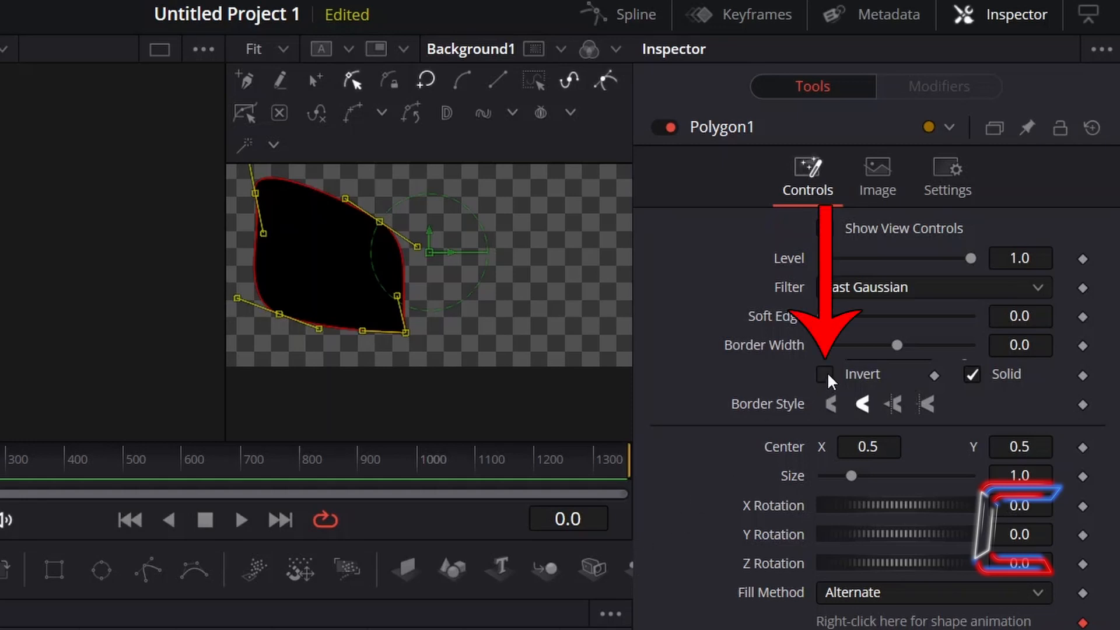
Tick Invert on Polygon1 so the eye becomes a transparent hole in black.
left_click(824, 373)
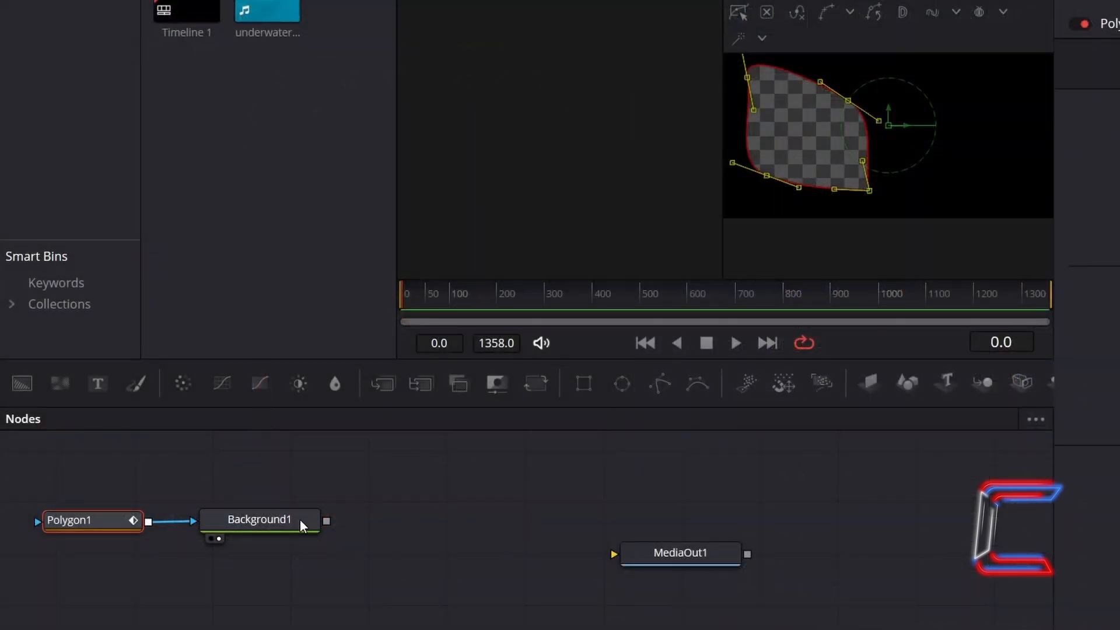
Add Mirrors1 after Background1 via tool search and wire its output to MediaOut1 for two symmetric eyes.
key("shift+space")
type("Mirrors")
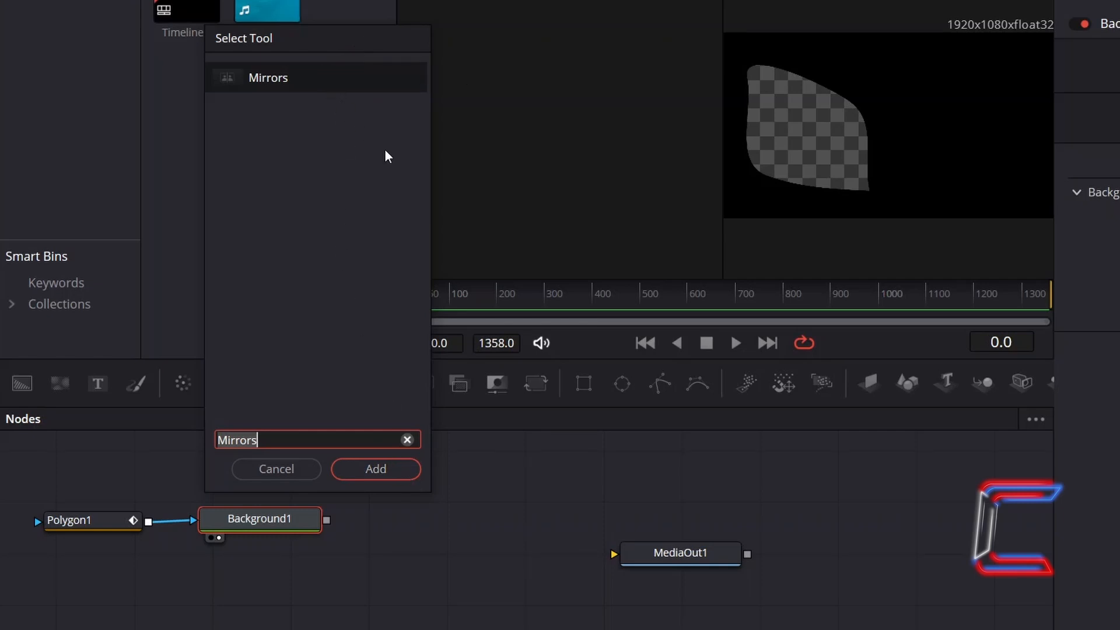
left_click(375, 468)
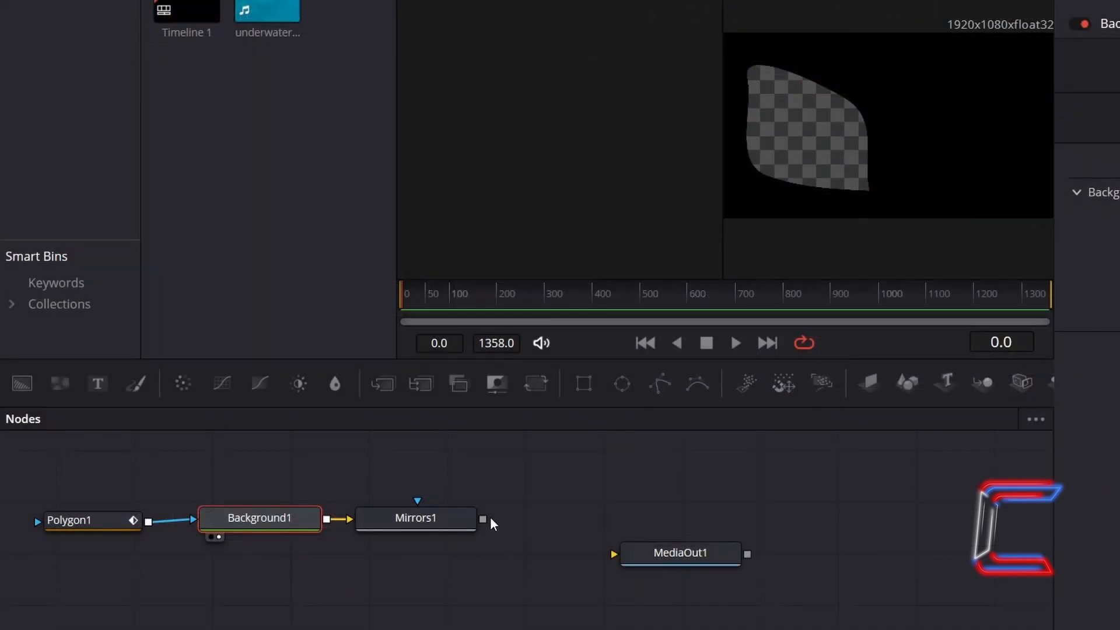
left_click_drag(483, 518, 614, 554)
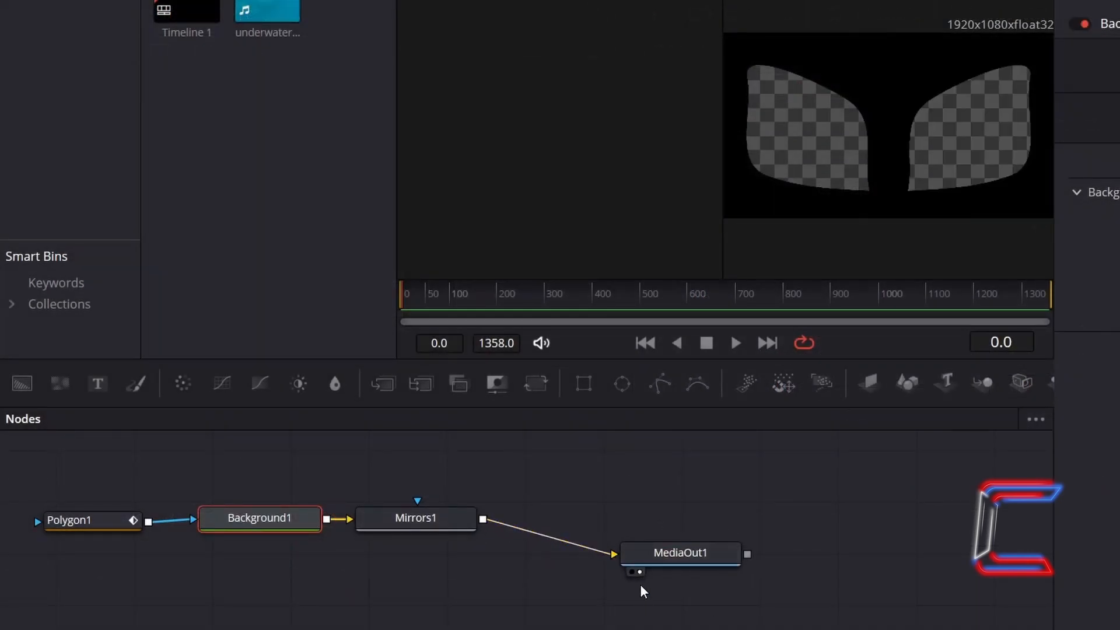
left_click(414, 518)
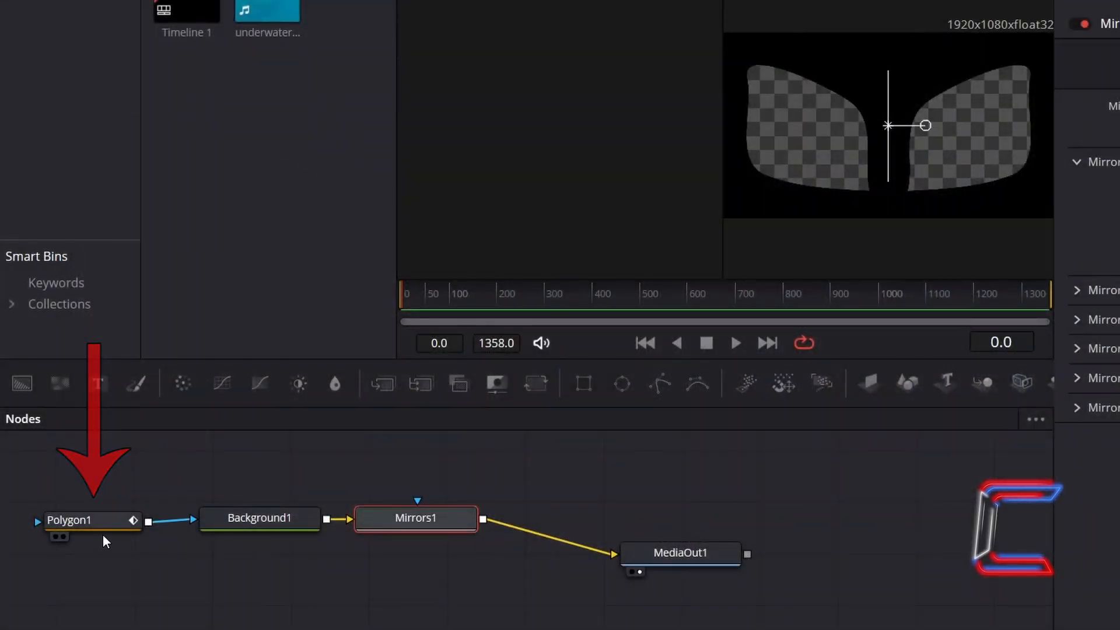
Reopen Polygon1's Inspector to edit the mask's Soft Edge.
double_click(85, 519)
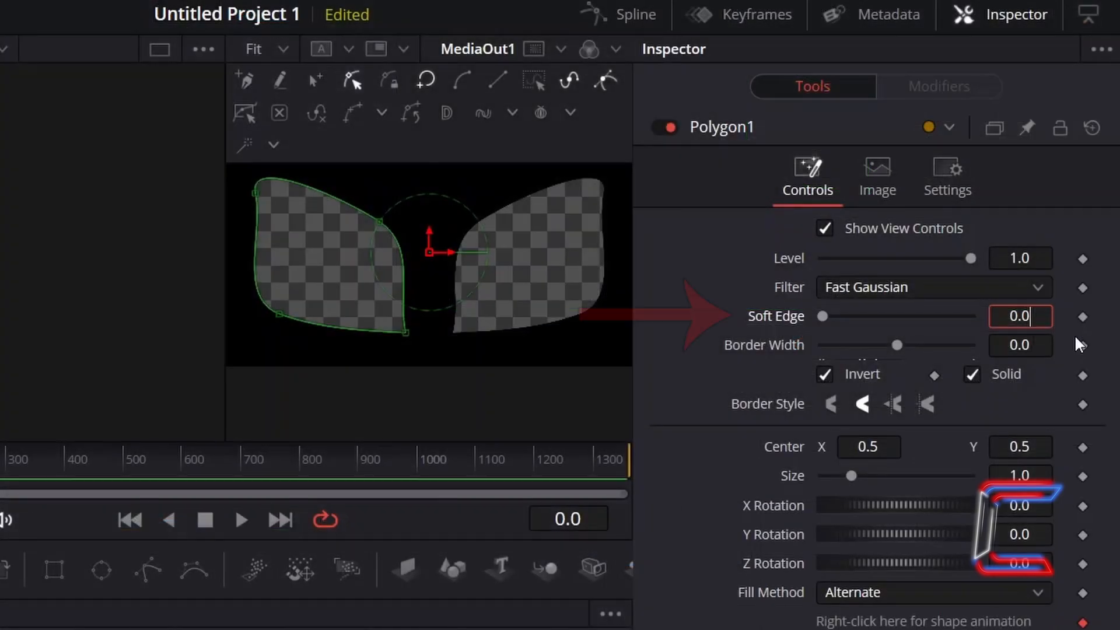